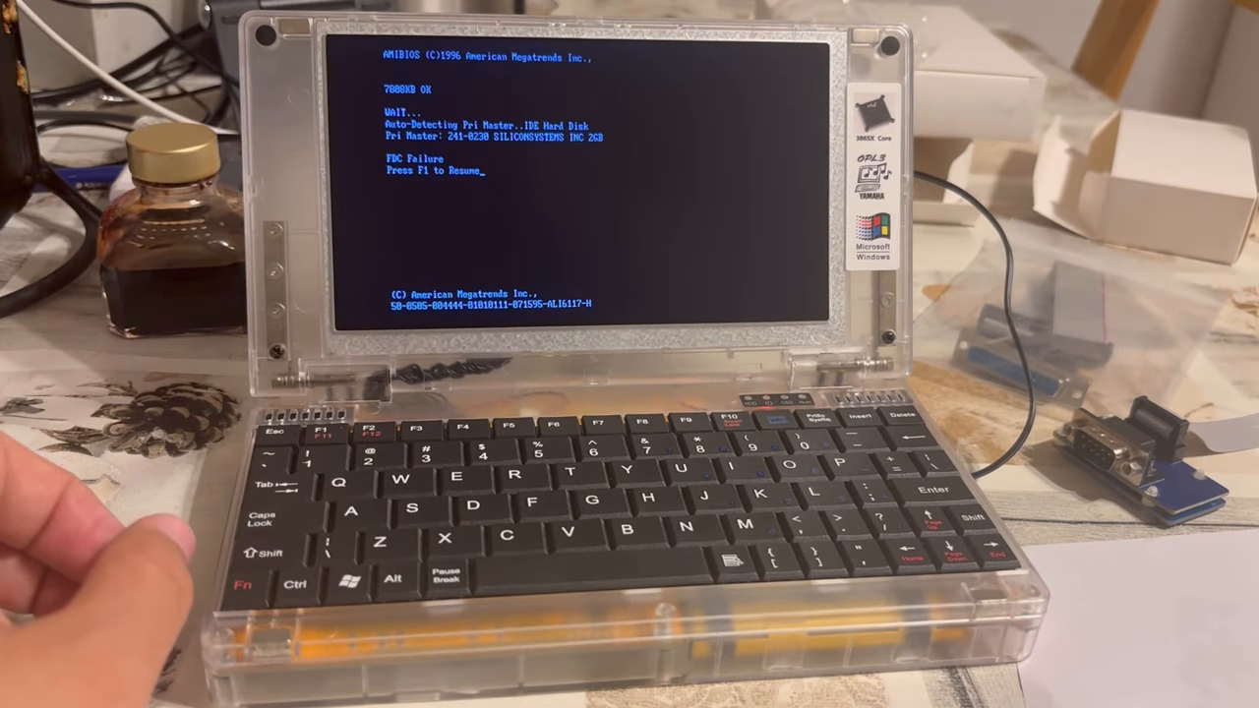
Resume booting past the FDC Failure message so DOS loads HIMEM
key(f1)
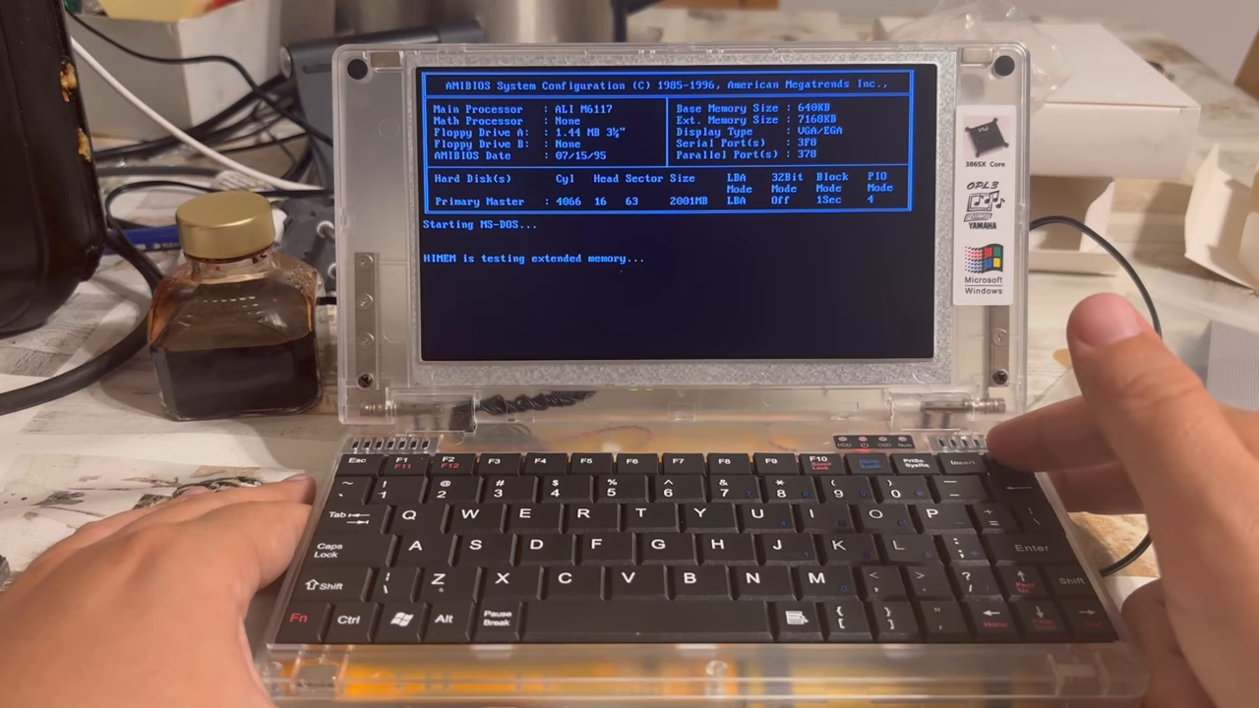
Enter the AMIBIOS HiFlex setup utility during startup instead of booting DOS
key(delete)
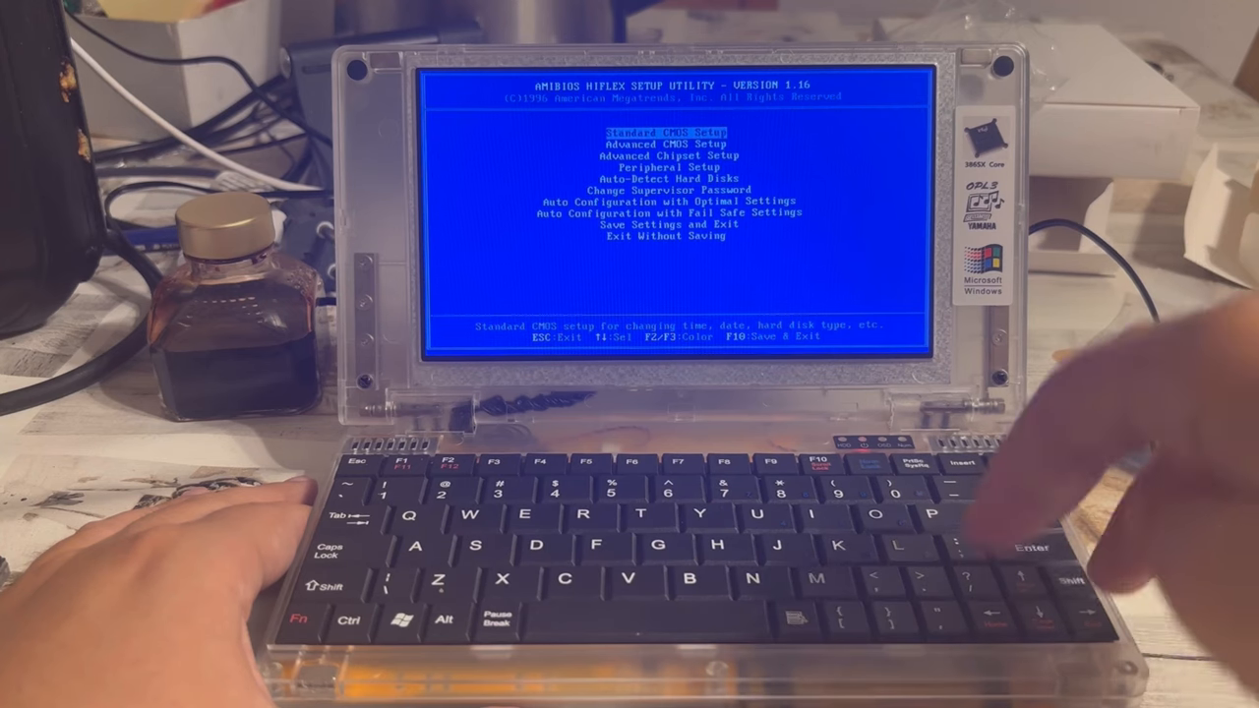
Select Advanced CMOS Setup from the main menu to show boot and shadow options
key(down)
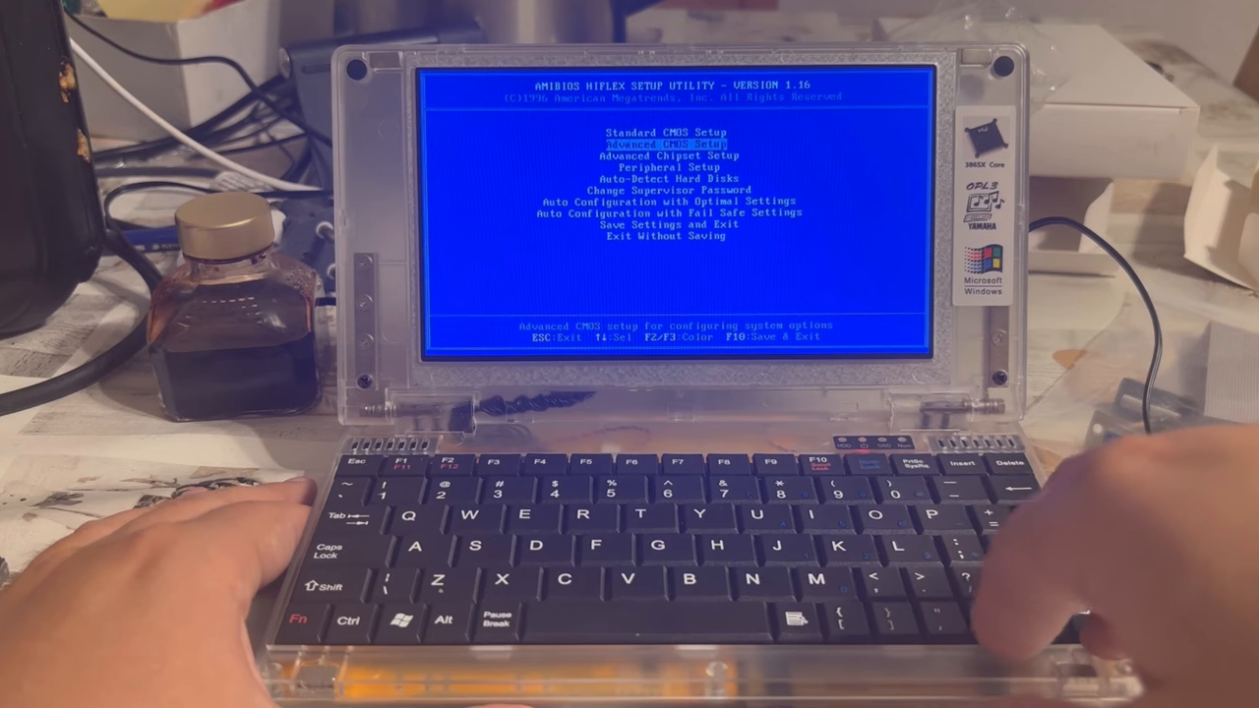
key(up)
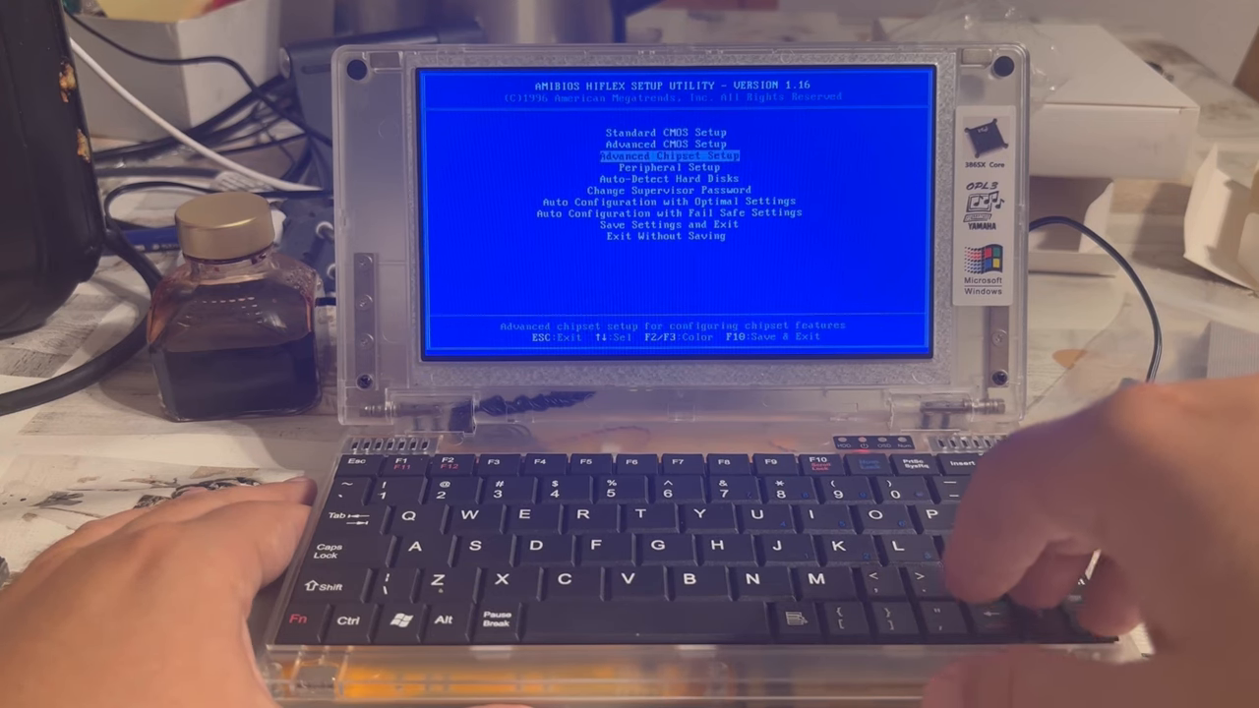
key(up)
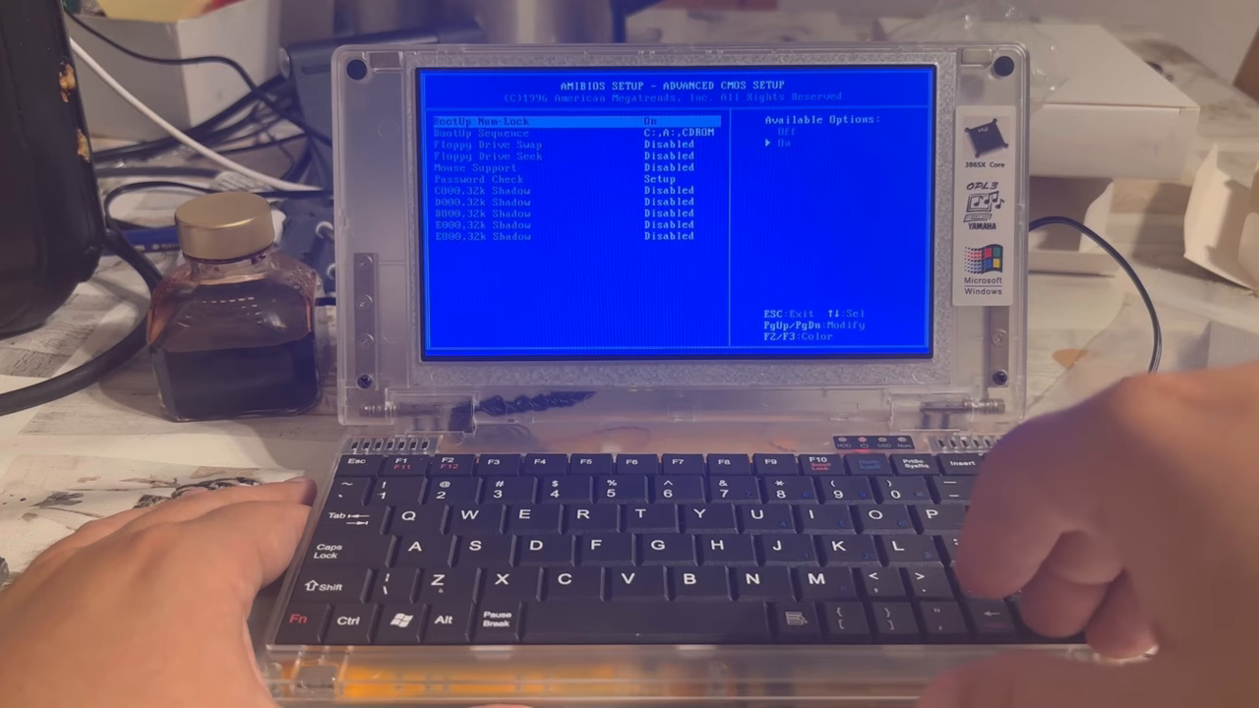
Set Mouse Support to Enabled, review Floppy Drive Swap and Boot Sequence, and return to the main menu
key(down)
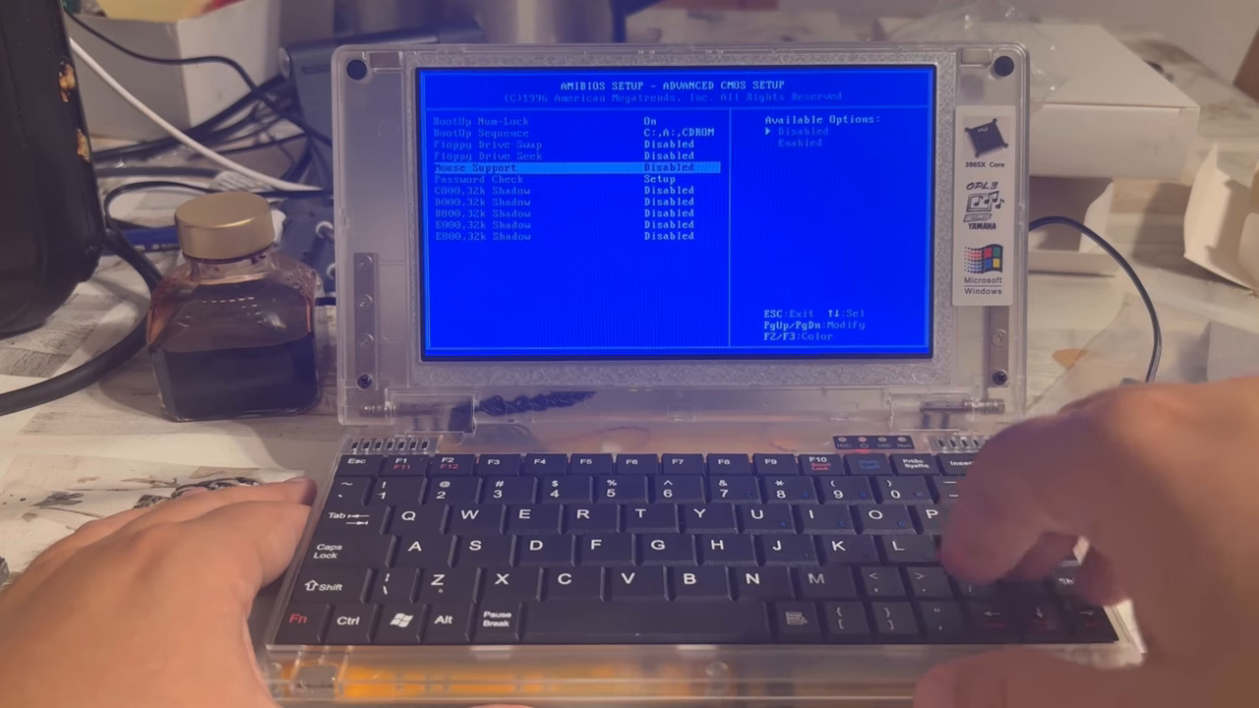
key(down)
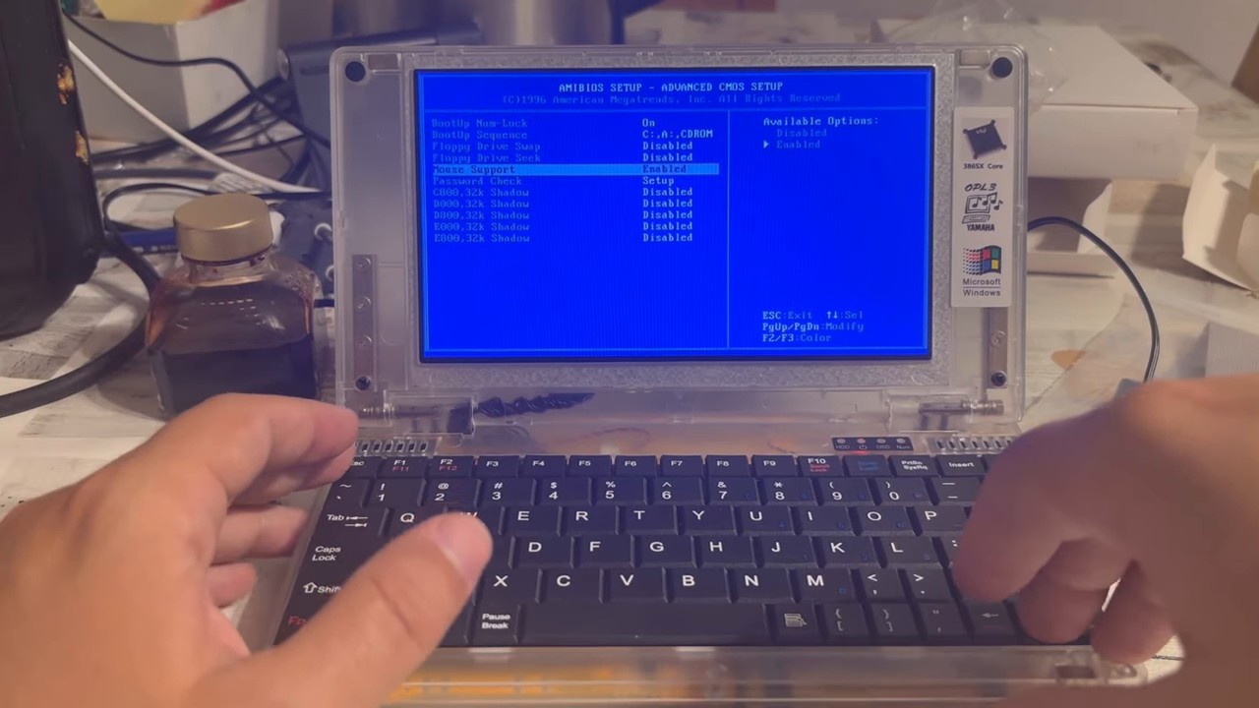
key(up)
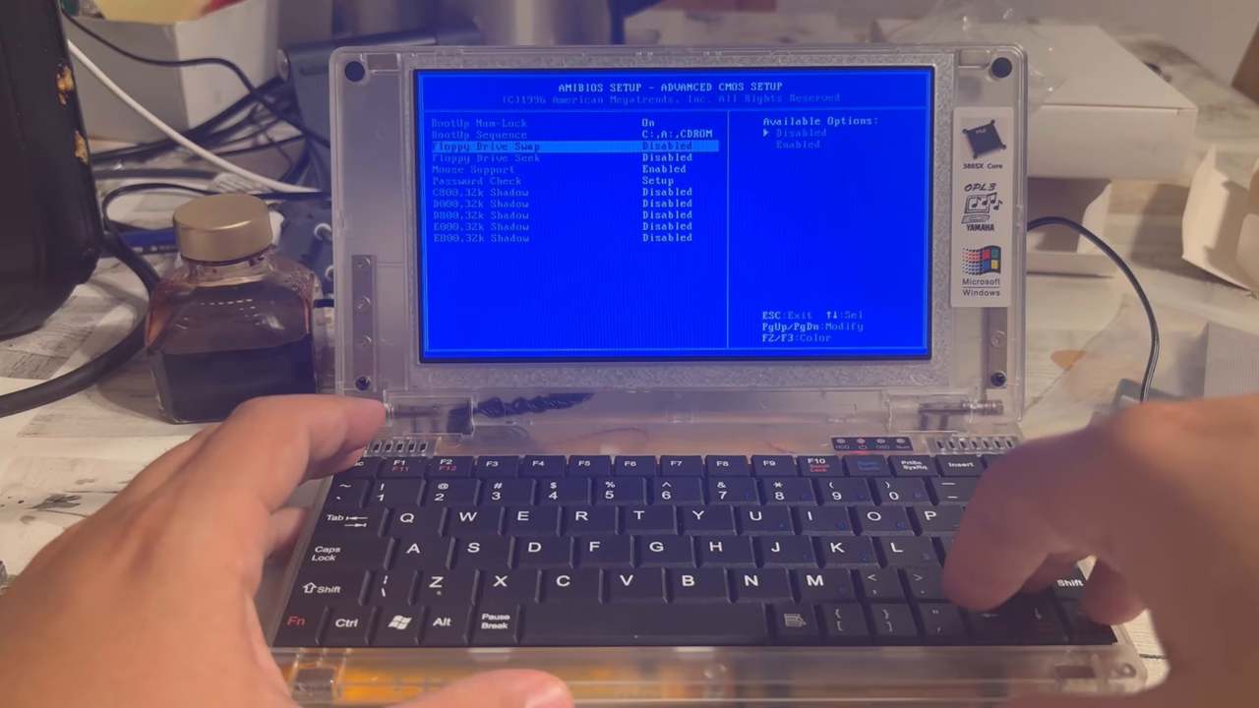
key(up)
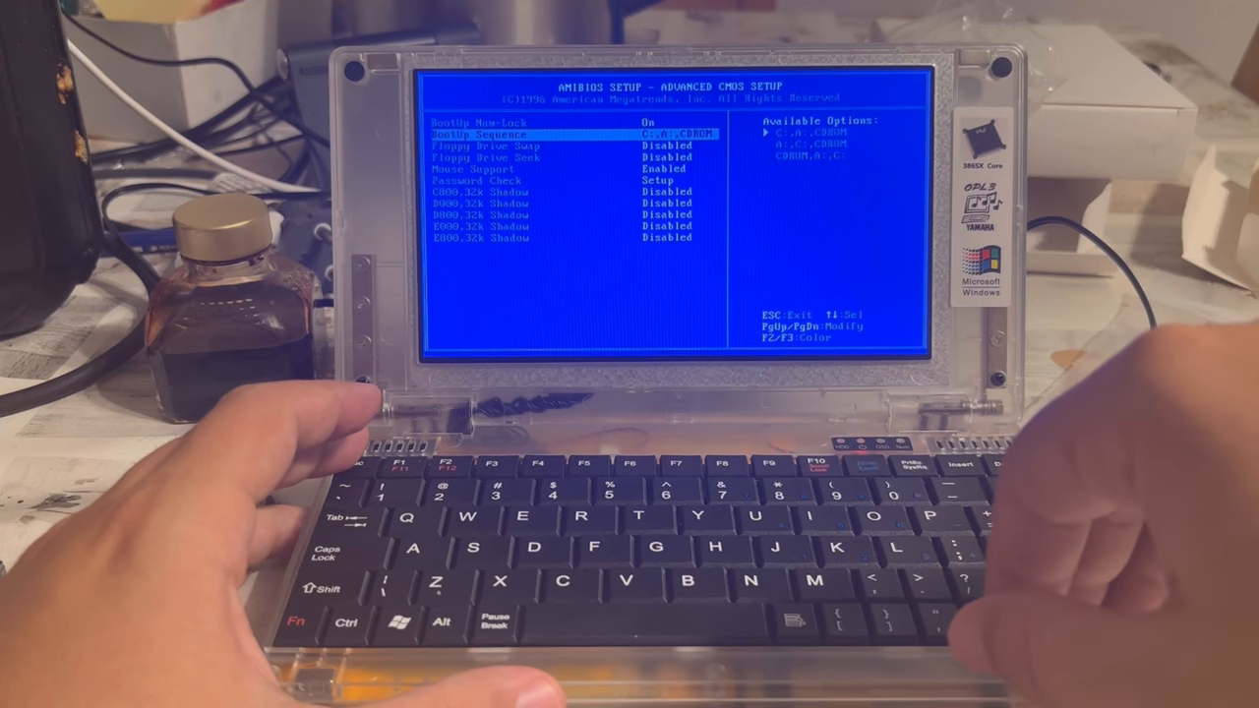
key(down)
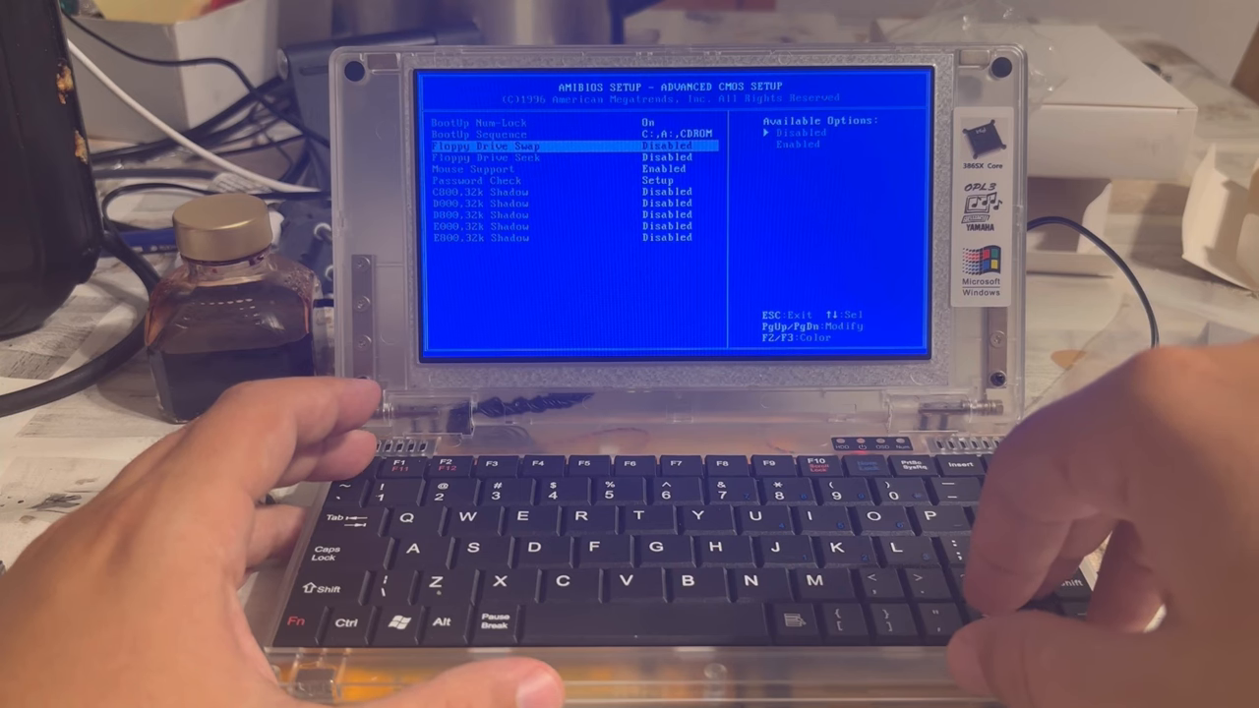
key(Escape)
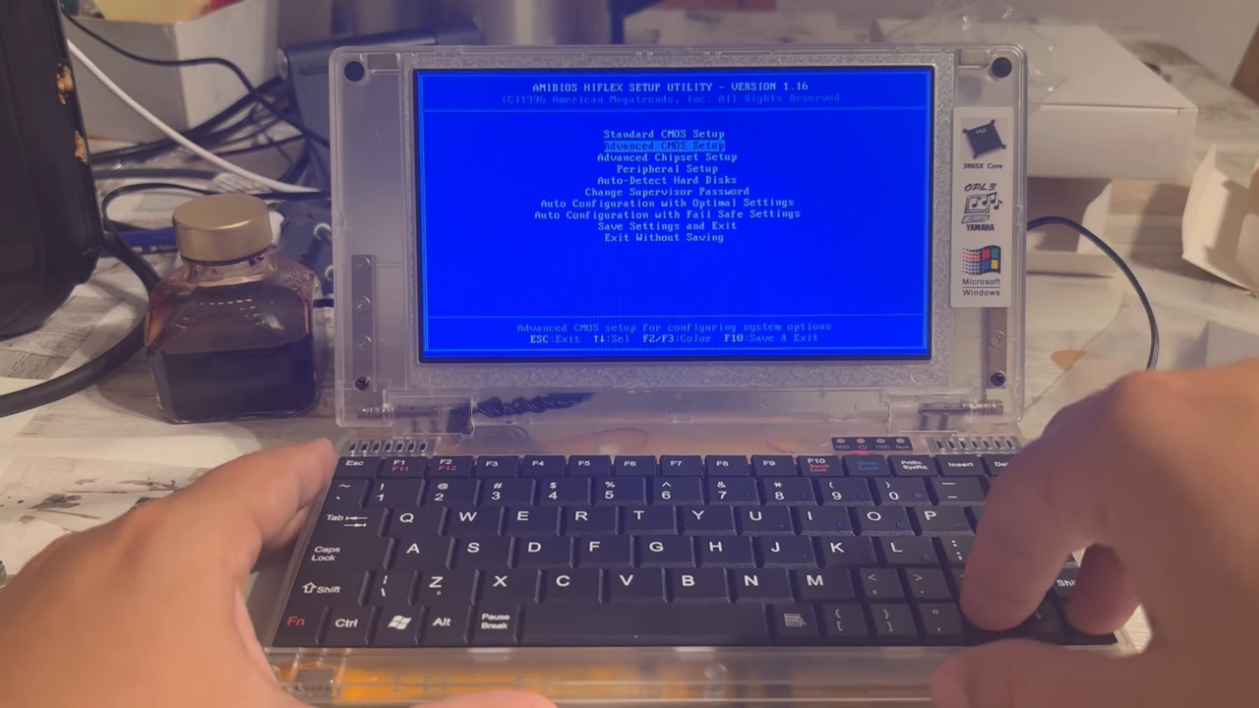
Move the main menu highlight to the Peripheral Setup category
key(up)
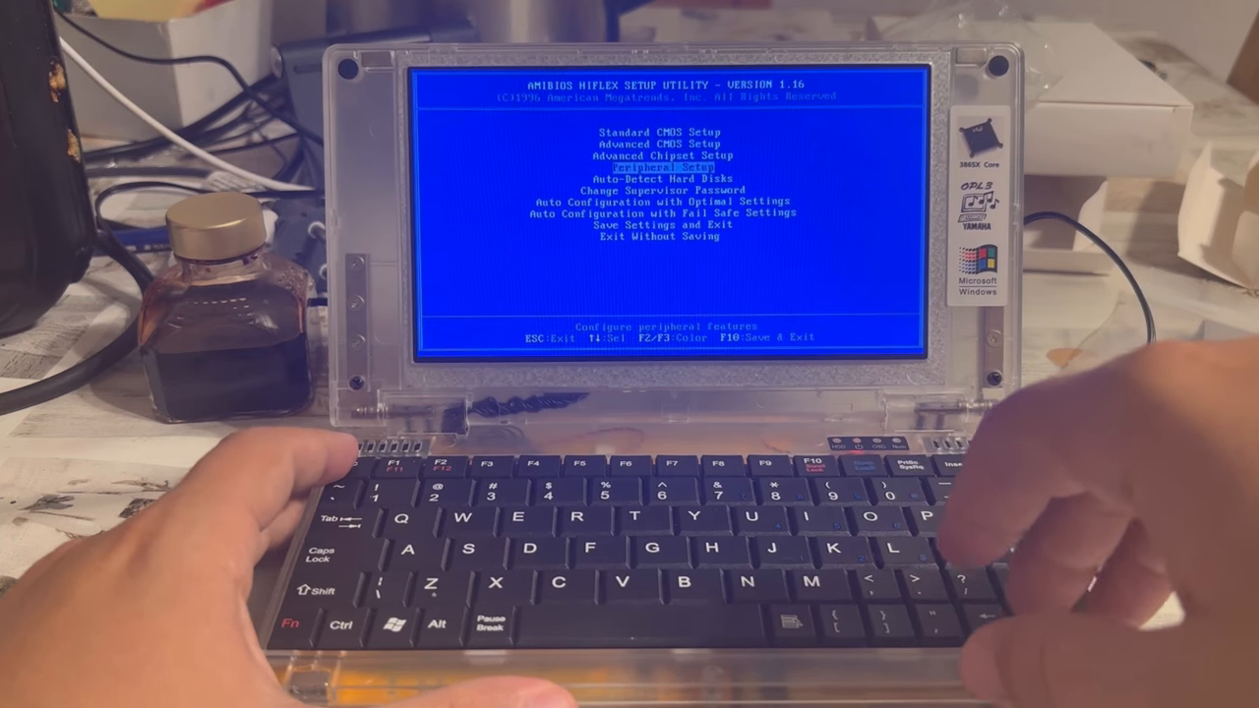
Save settings and exit with F10, rebooting the handheld into MS-DOS
key(down)
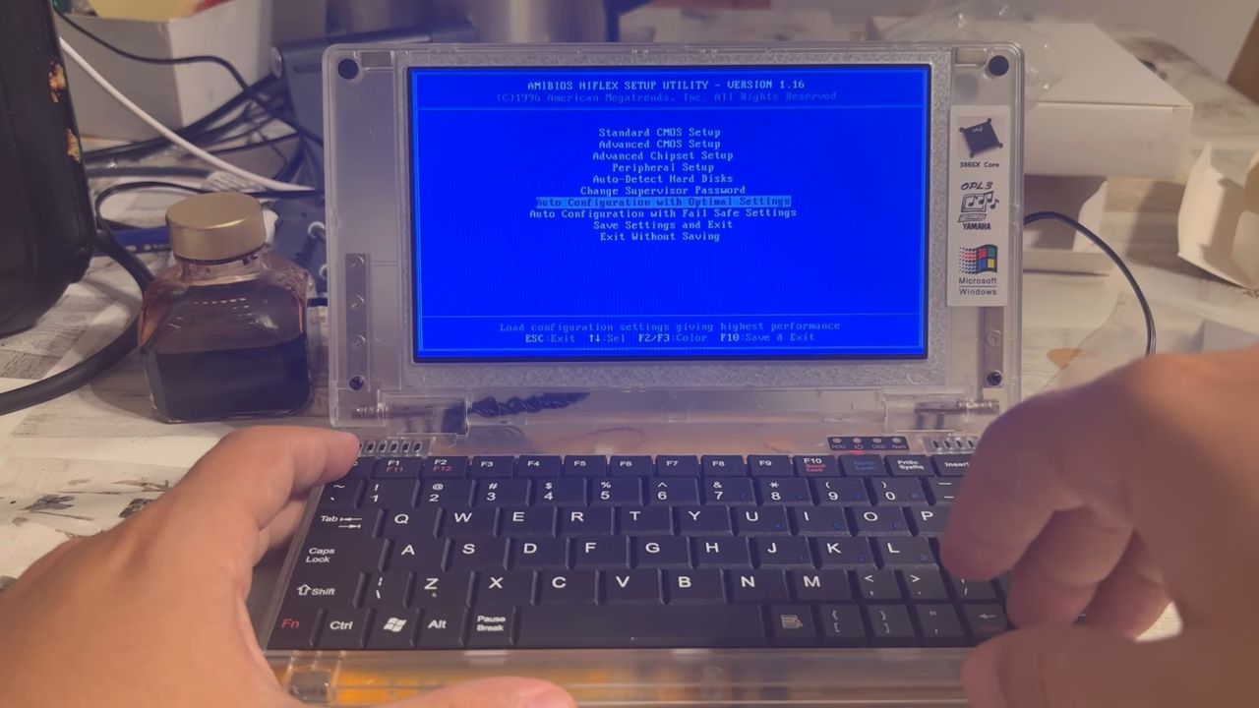
key(down)
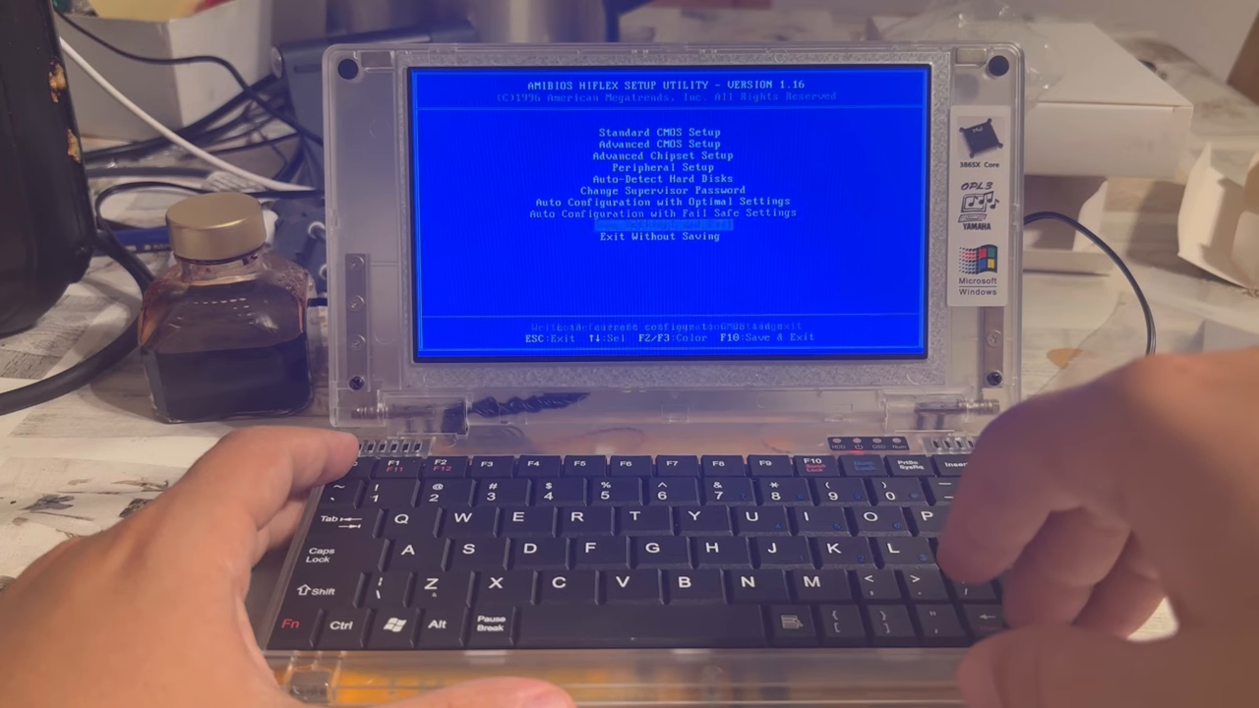
key(f10)
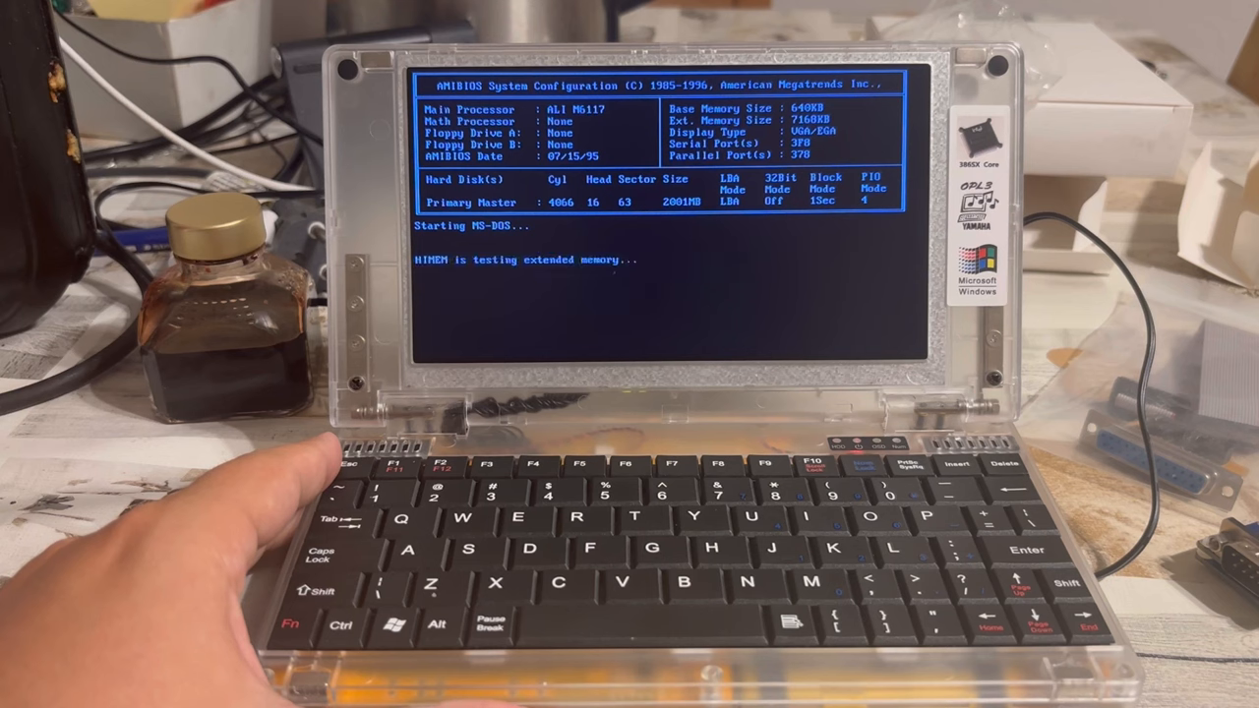
mouse_move(315, 472)
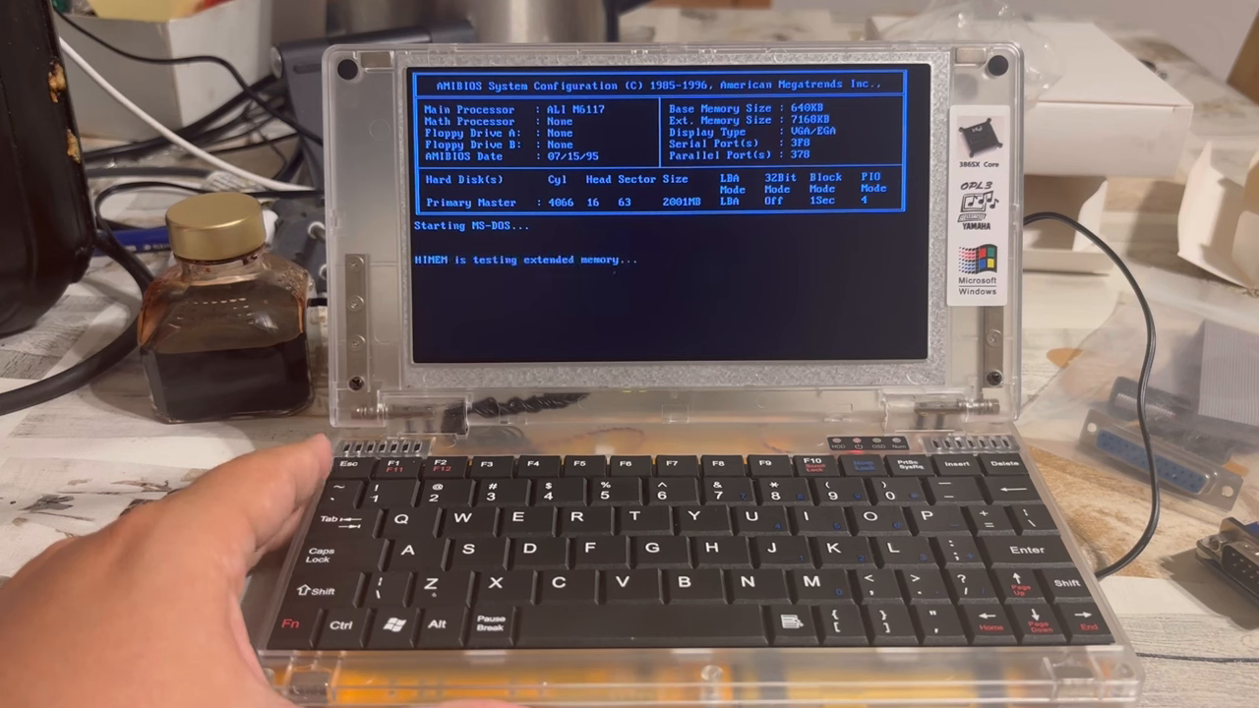